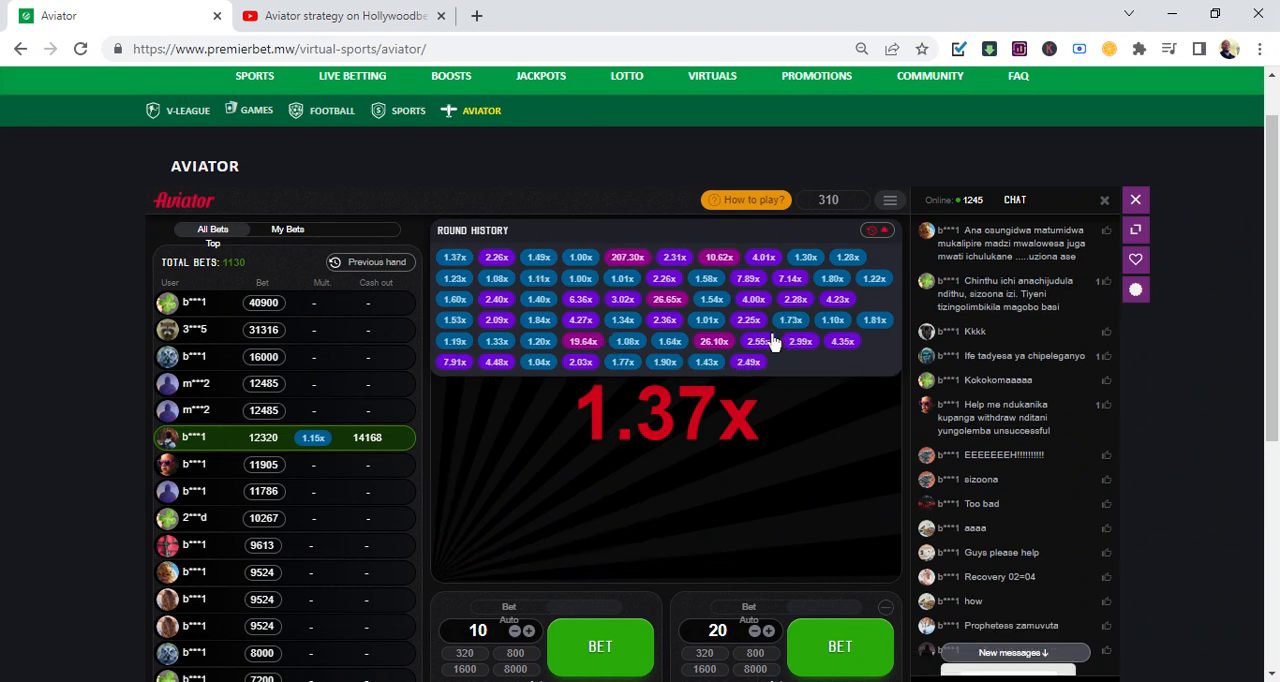
{"action": "mouse_move", "coordinate": [770, 432]}
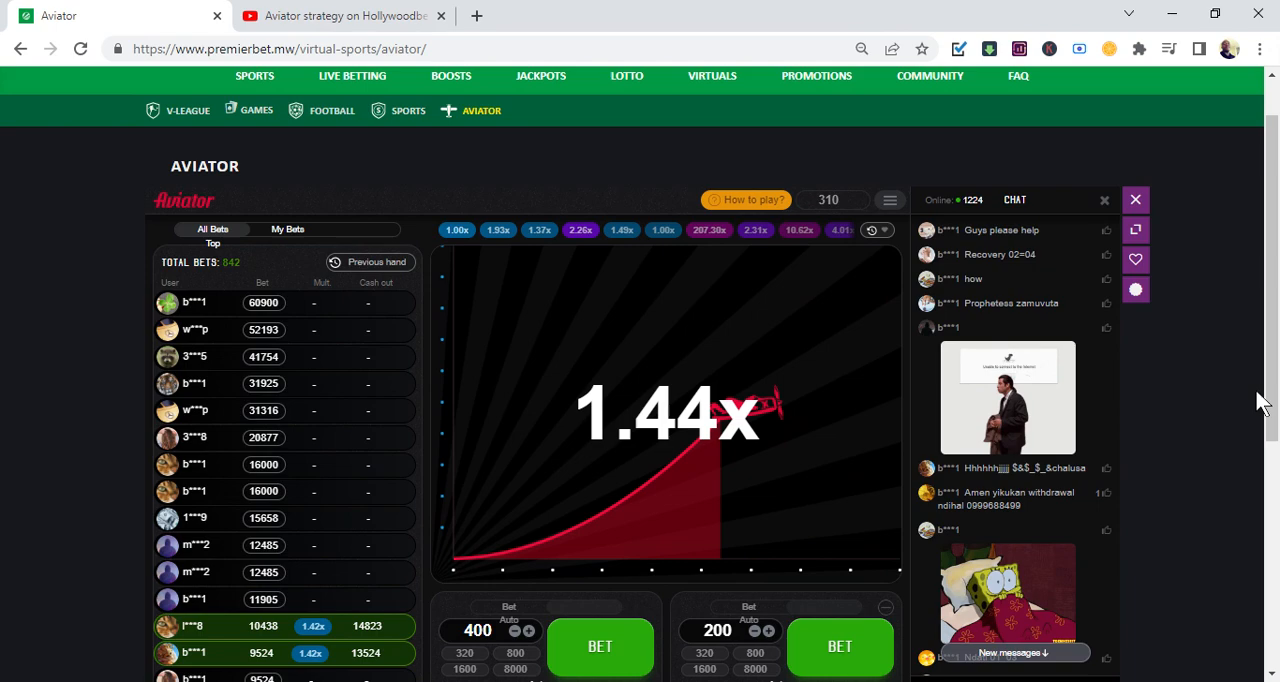
- Scroll down to the second bet panel where the stake now reads 800
{"action": "scroll", "scroll_direction": "down", "scroll_amount": 3}
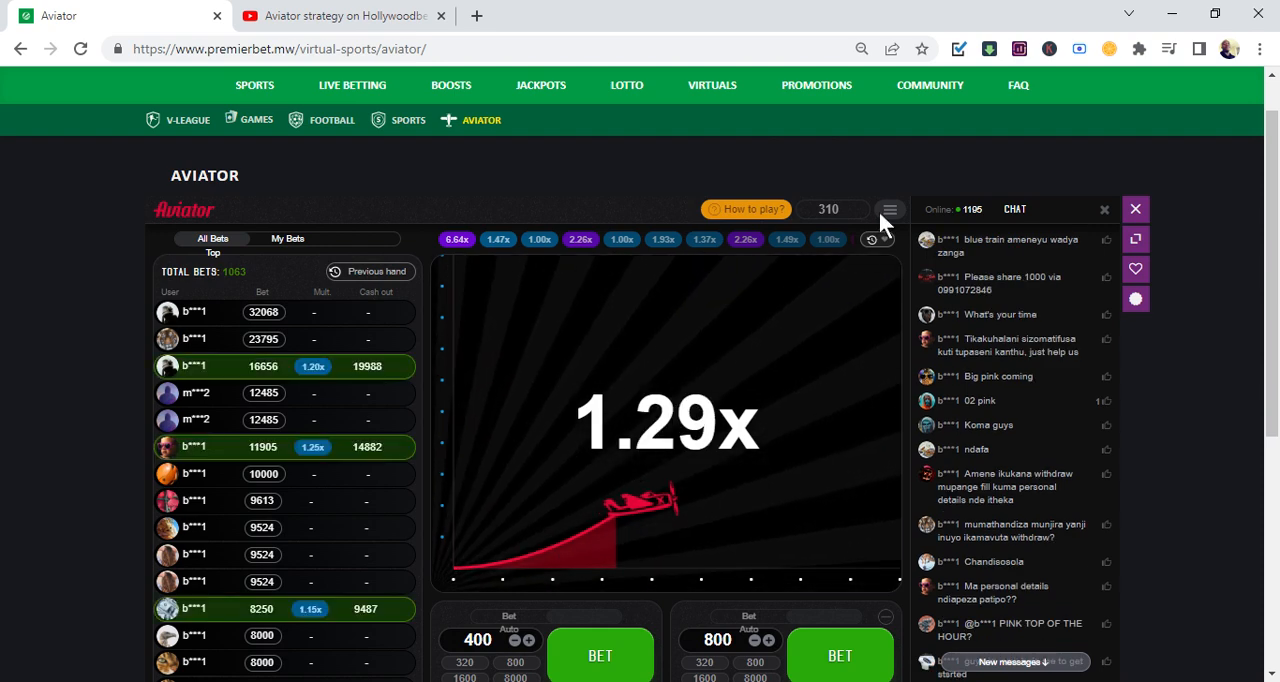
- Dismiss the settings menu and expand the round history grid of past multipliers
{"action": "left_click", "coordinate": [888, 208]}
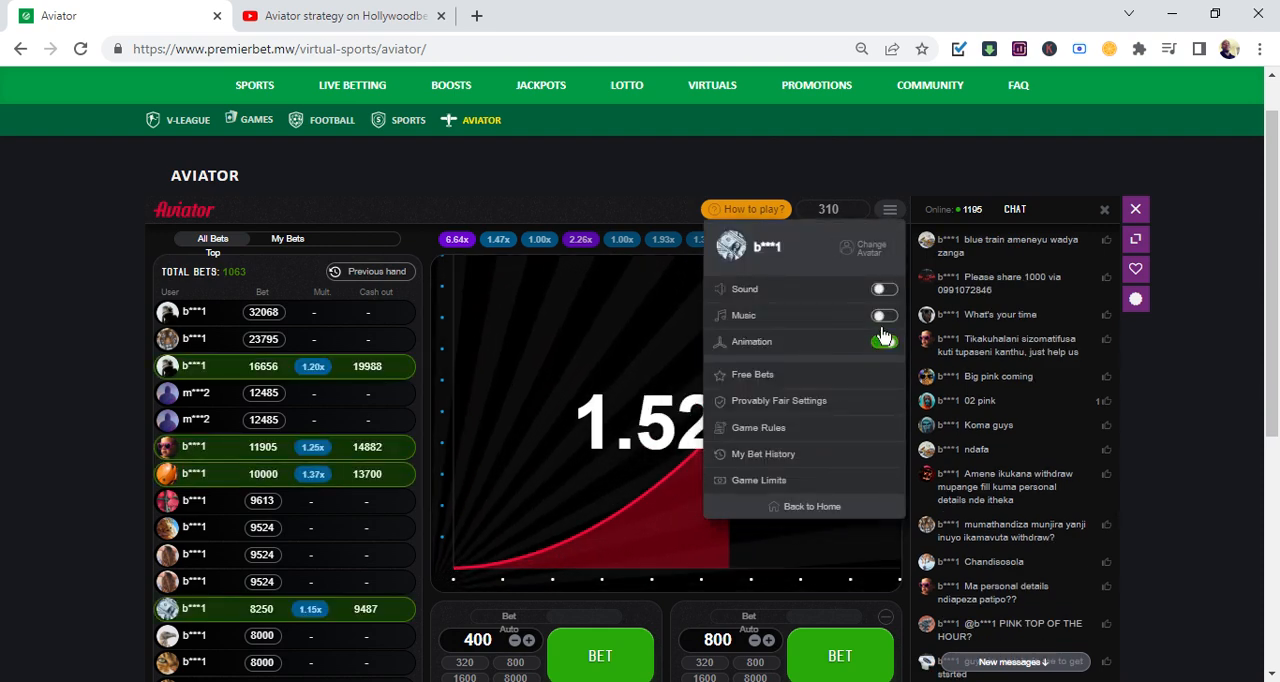
{"action": "left_click", "coordinate": [884, 316]}
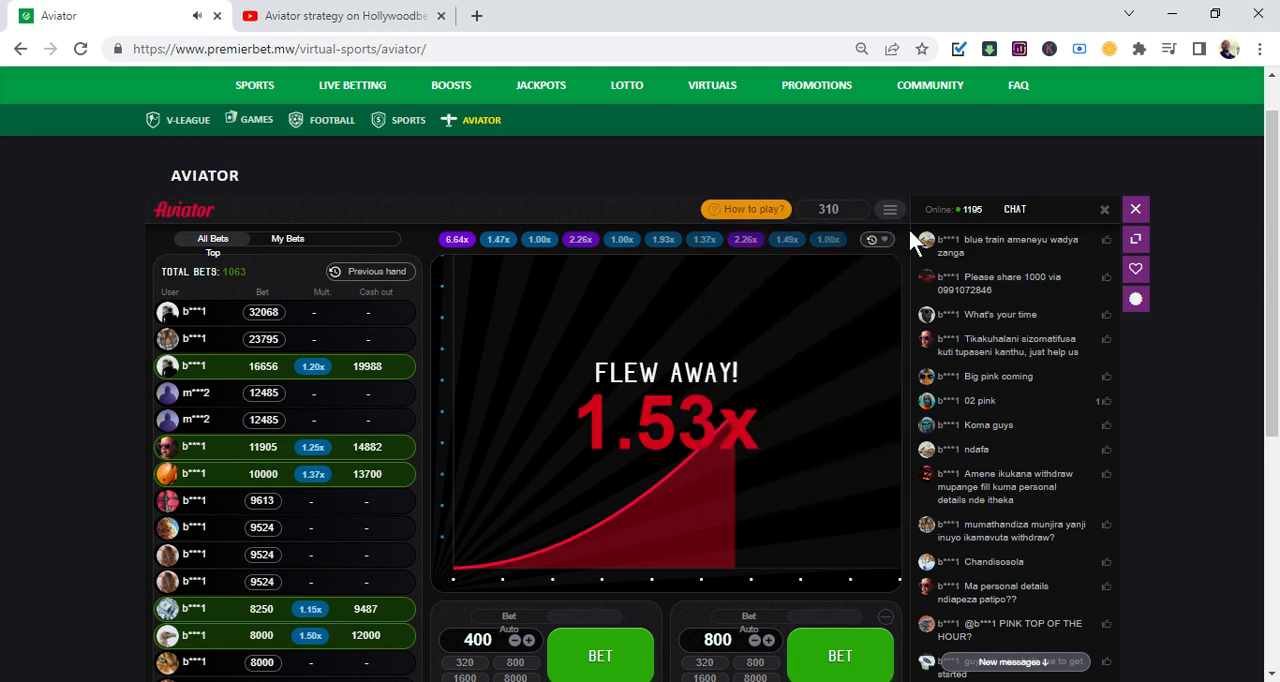
{"action": "left_click", "coordinate": [872, 240]}
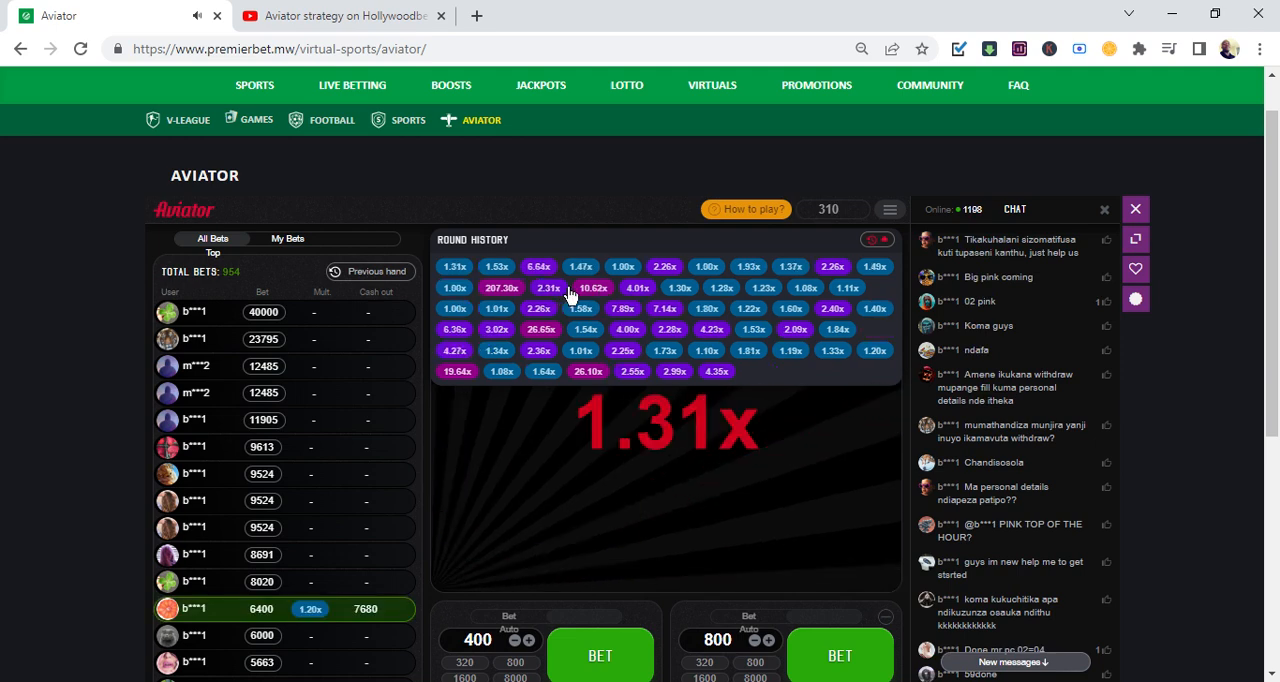
{"action": "mouse_move", "coordinate": [548, 292]}
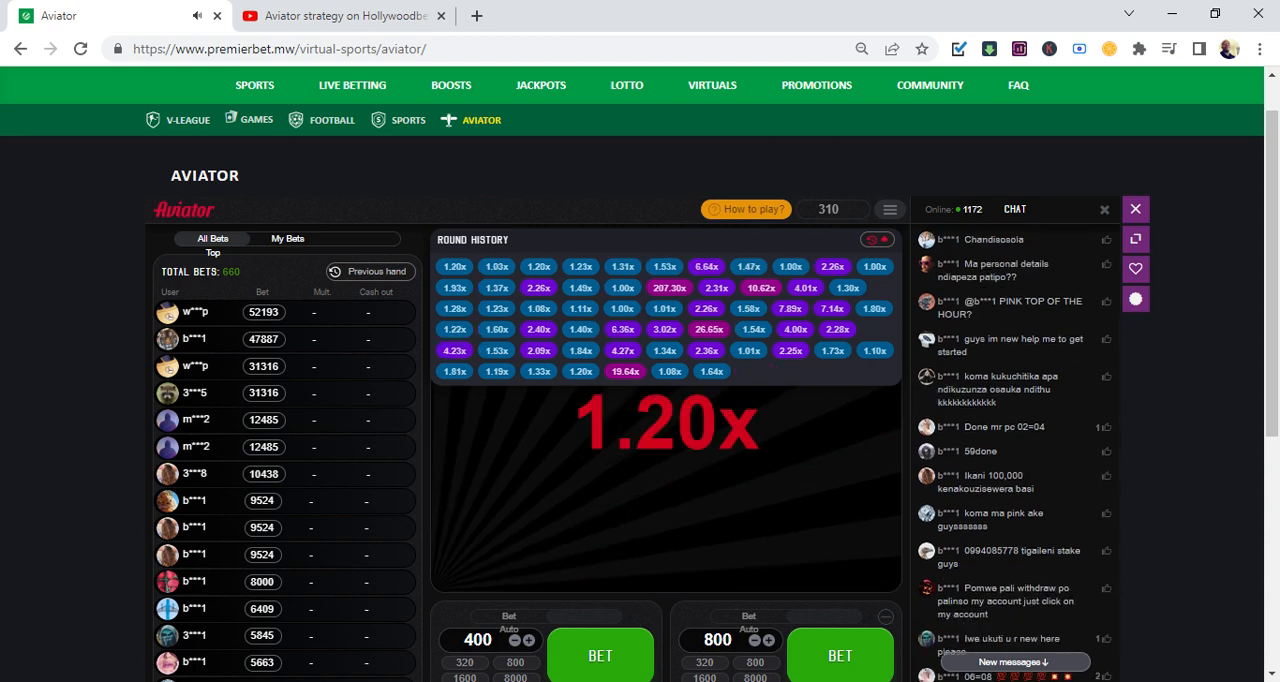
{"action": "mouse_move", "coordinate": [520, 276]}
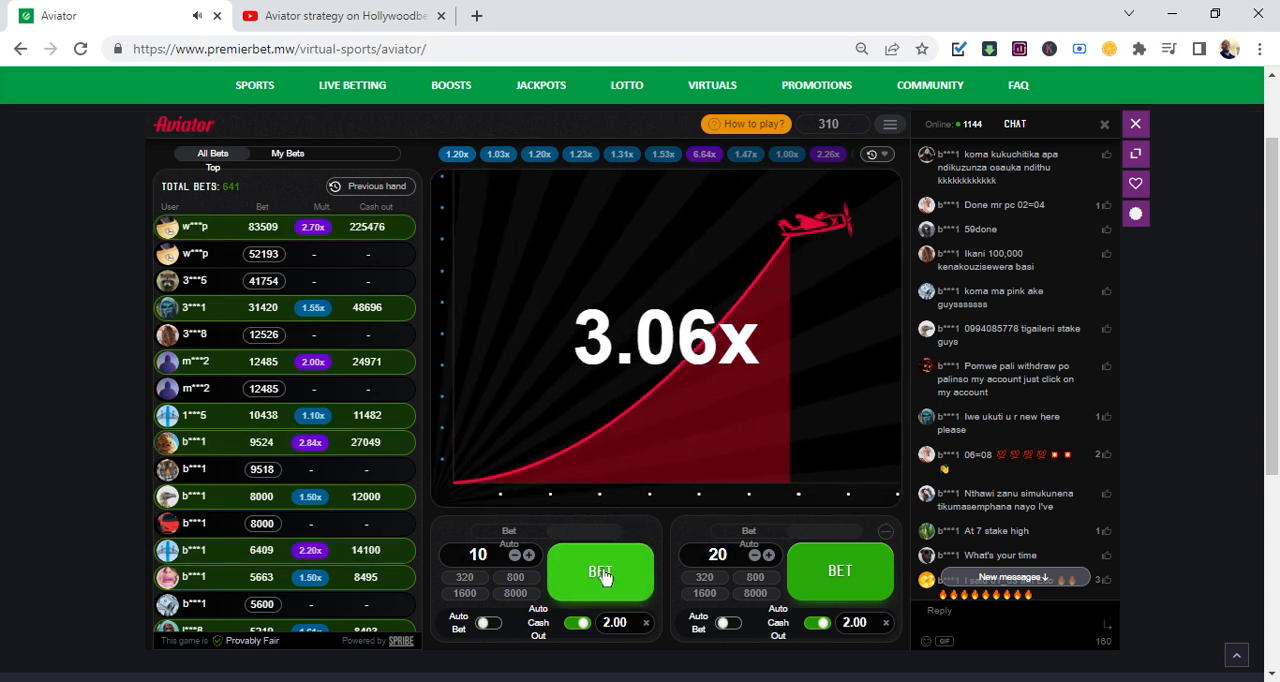
- Place the 10 and 20 bets, then cash out the 20 stake at 2.00x for 40
{"action": "left_click", "coordinate": [600, 572]}
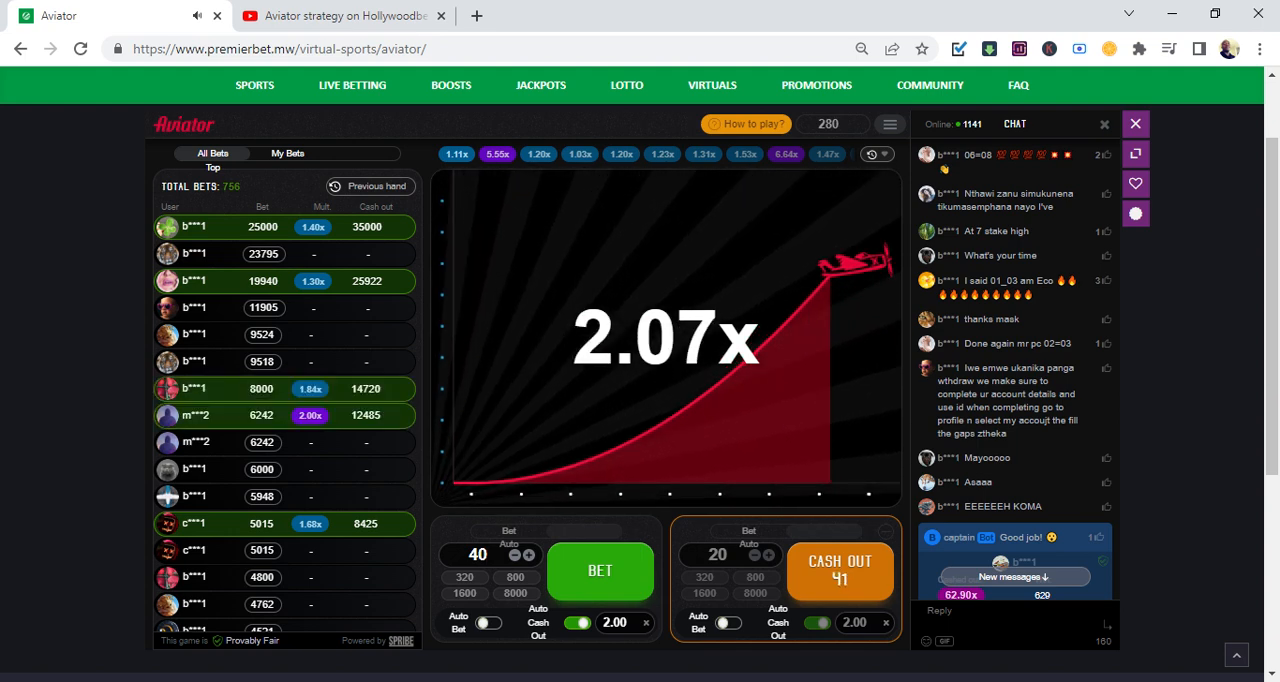
{"action": "left_click", "coordinate": [840, 572]}
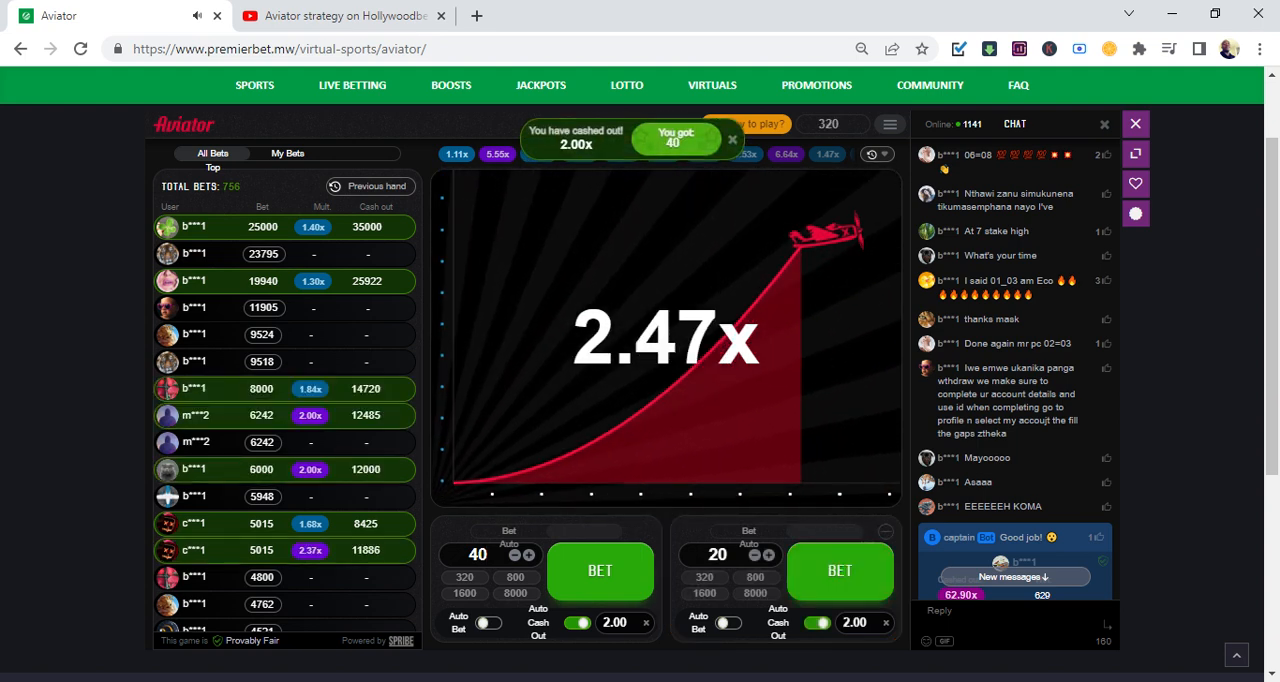